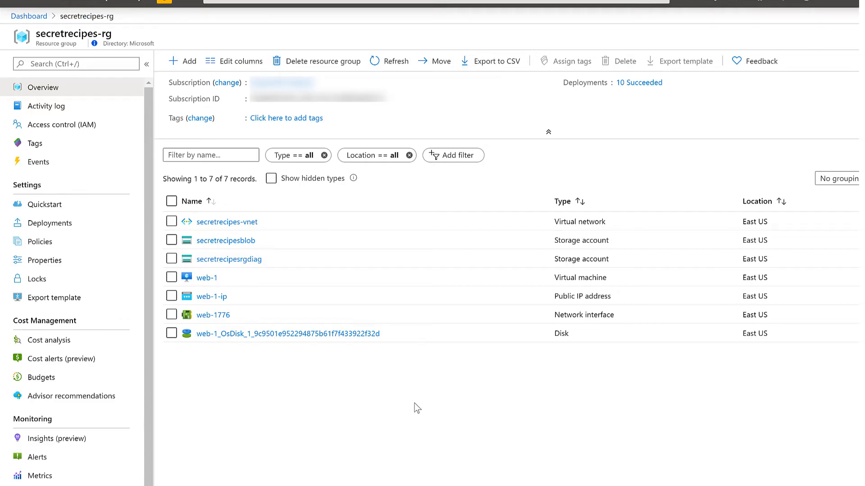
pyautogui.moveTo(233, 383)
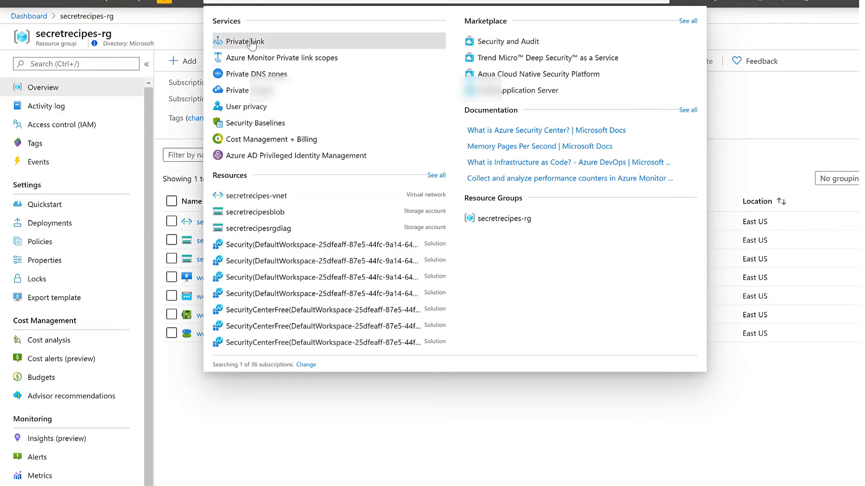
# Start creating a new private endpoint from the Private Link center's private endpoints list
pyautogui.click(246, 42)
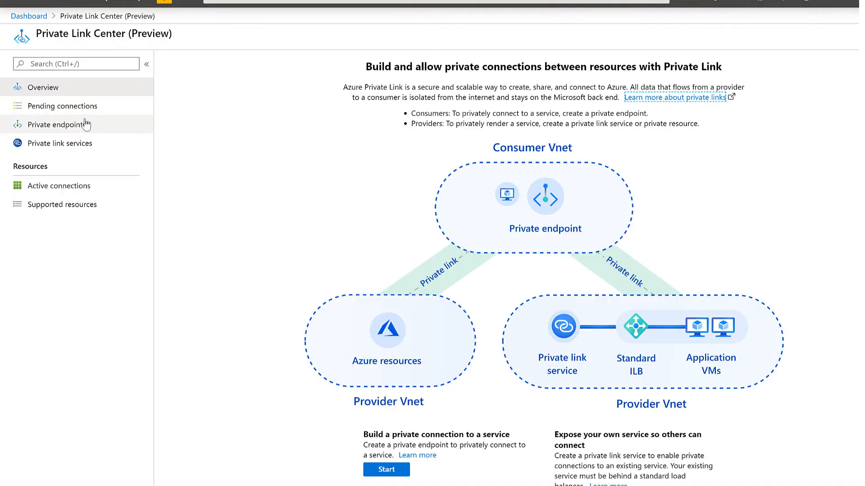
pyautogui.click(61, 124)
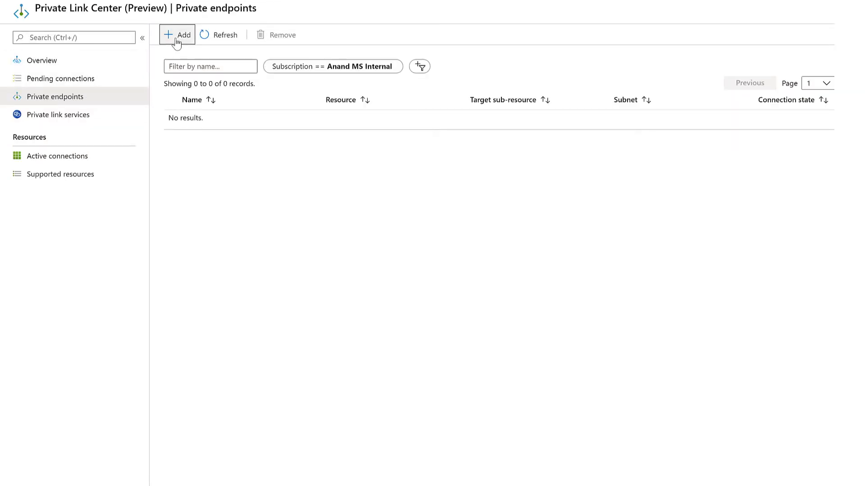
pyautogui.click(176, 34)
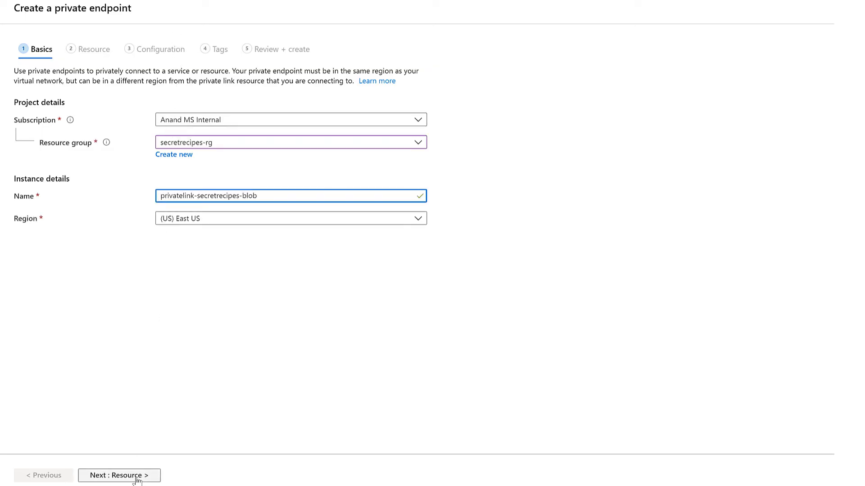
# Target Microsoft.Storage/storageAccounts resource secretrecipesblob with the blob sub-resource and continue
pyautogui.click(118, 476)
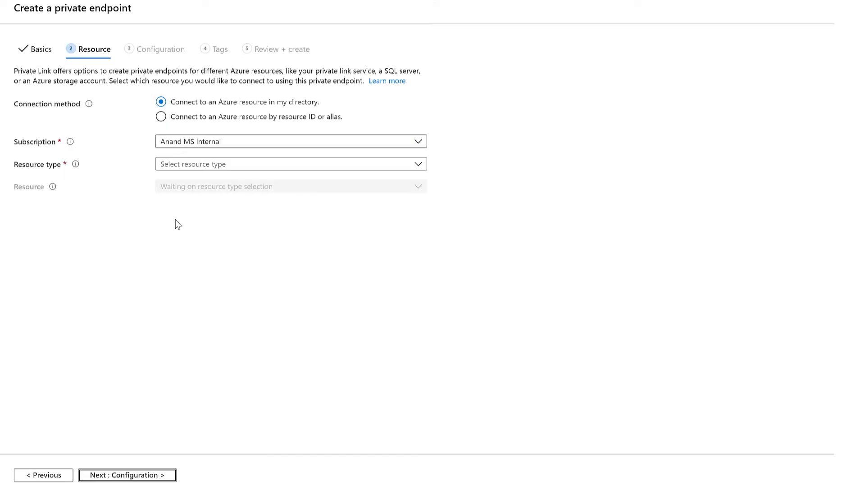
pyautogui.moveTo(265, 163)
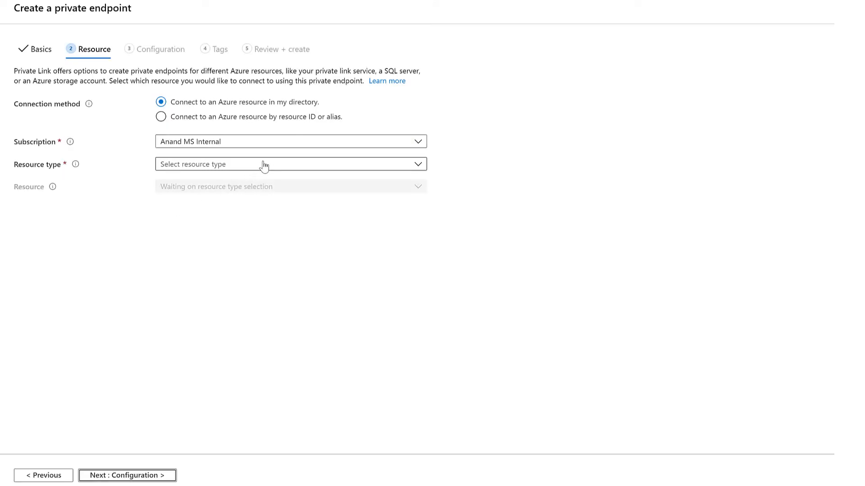
pyautogui.click(291, 164)
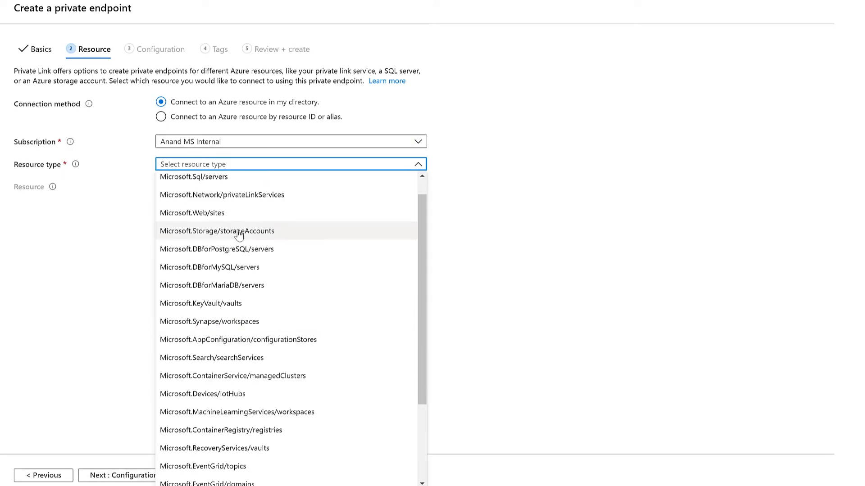
pyautogui.click(217, 231)
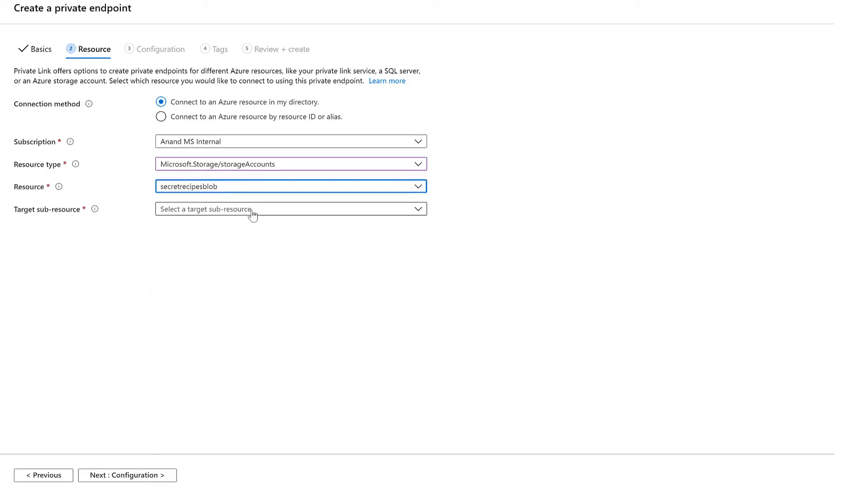
pyautogui.click(290, 209)
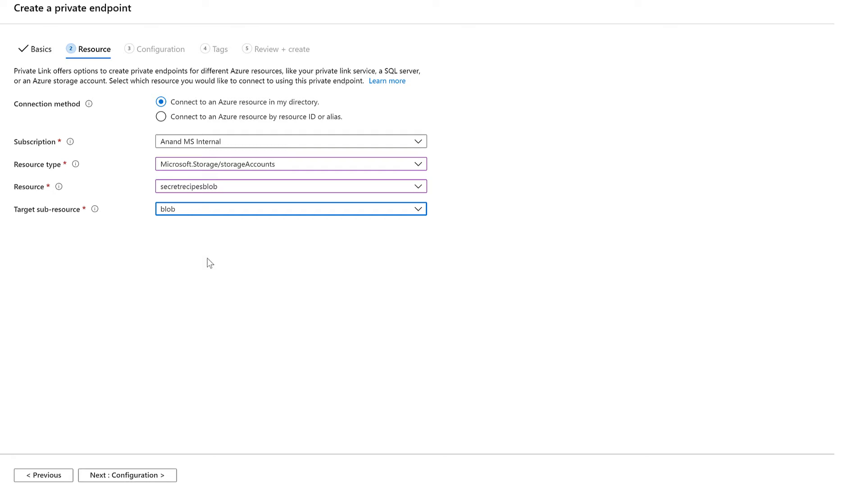
pyautogui.click(127, 475)
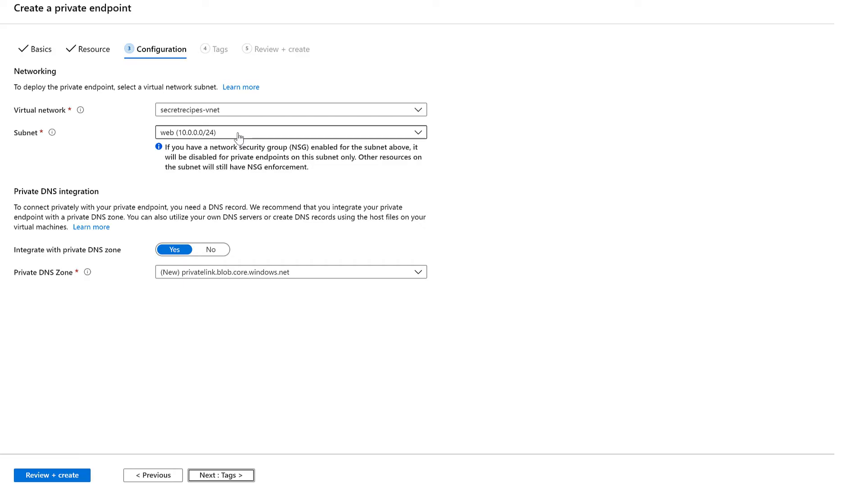
# Keep the web subnet with DNS integration, pass review and create privatelink-secretrecipes-blob
pyautogui.click(290, 132)
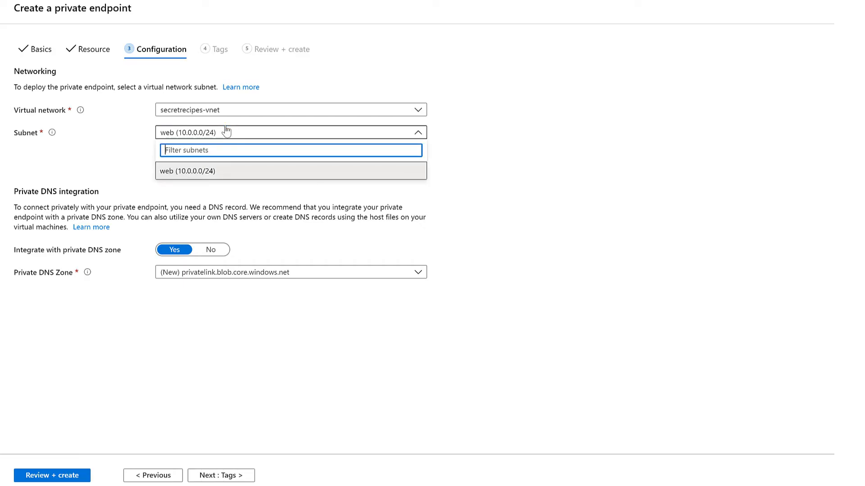
pyautogui.click(291, 170)
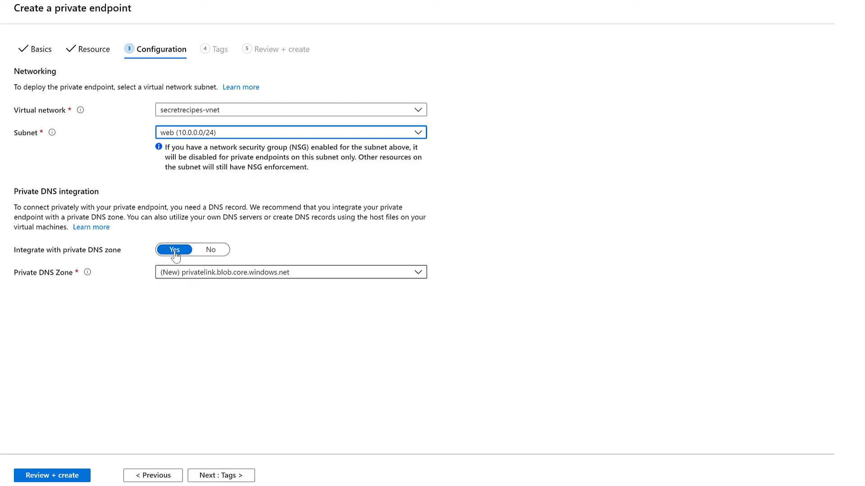
pyautogui.moveTo(221, 458)
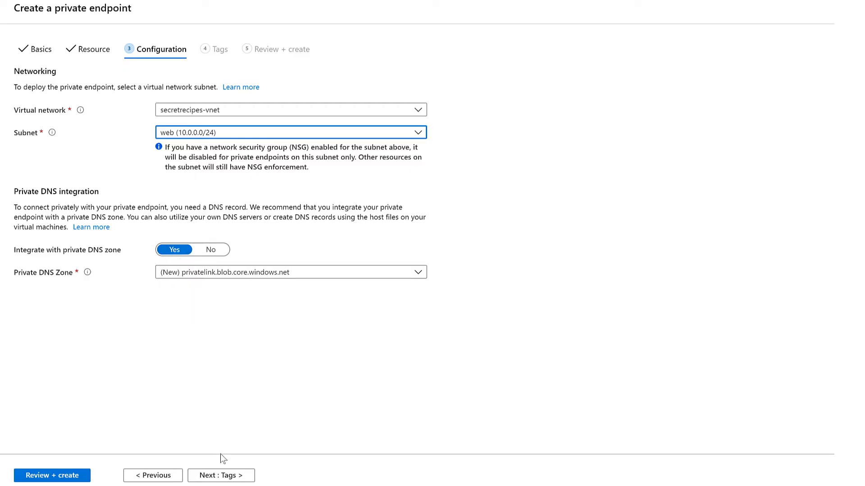
pyautogui.click(220, 476)
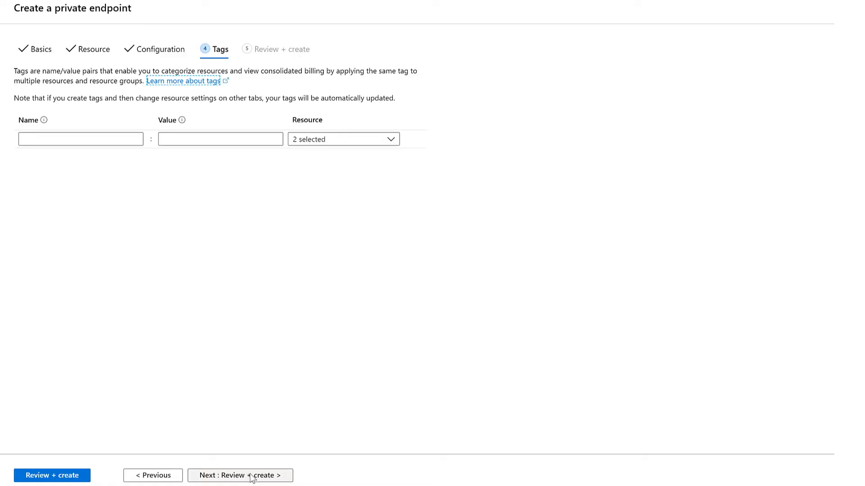
pyautogui.click(239, 475)
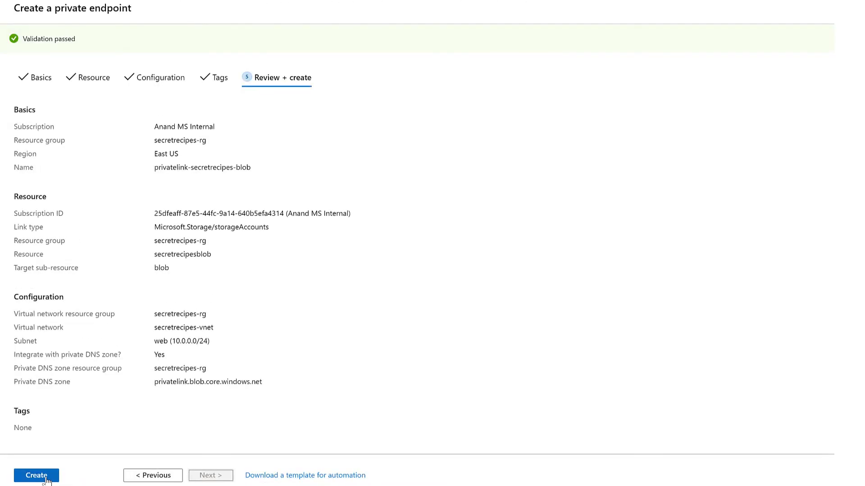
pyautogui.click(36, 476)
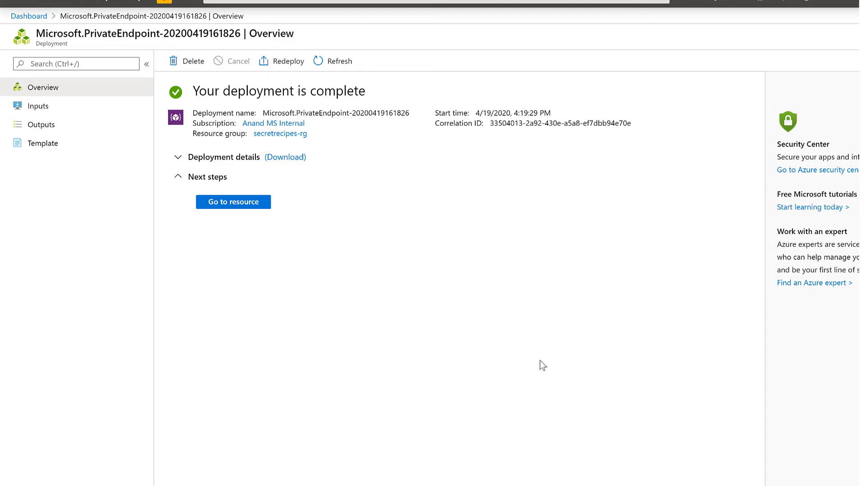
pyautogui.moveTo(260, 208)
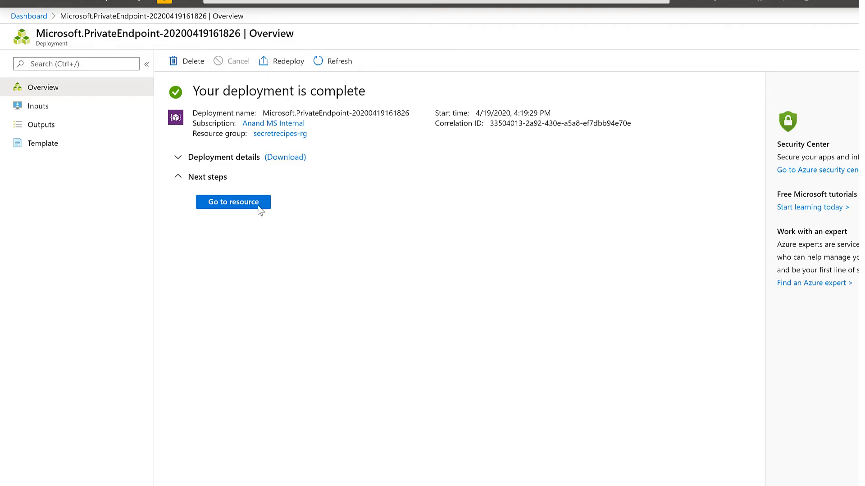
# Go to the deployed privatelink-secretrecipes-blob endpoint to review its overview
pyautogui.click(233, 202)
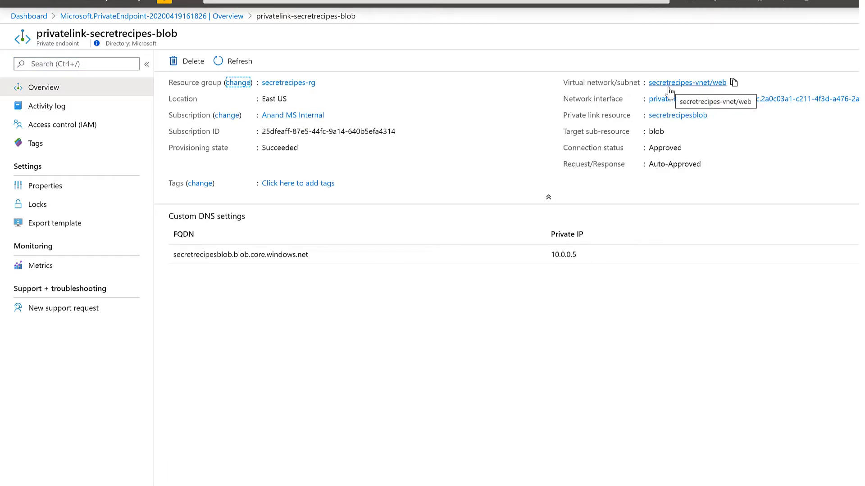
pyautogui.moveTo(669, 91)
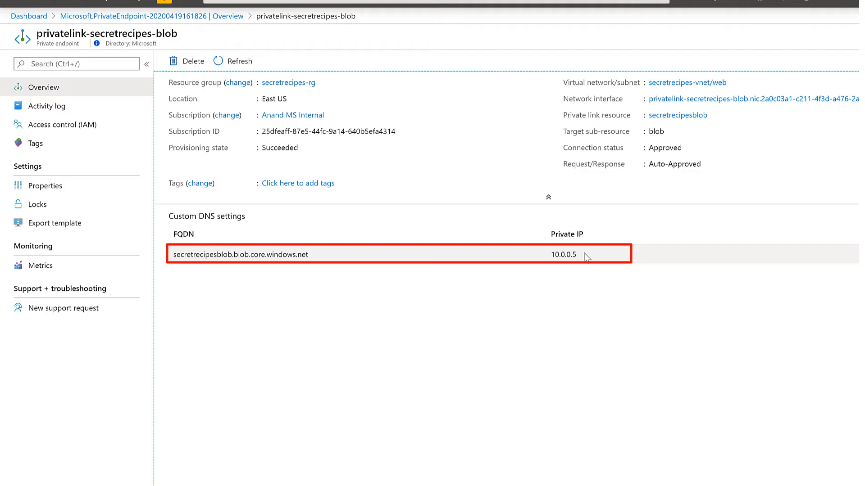
pyautogui.moveTo(580, 277)
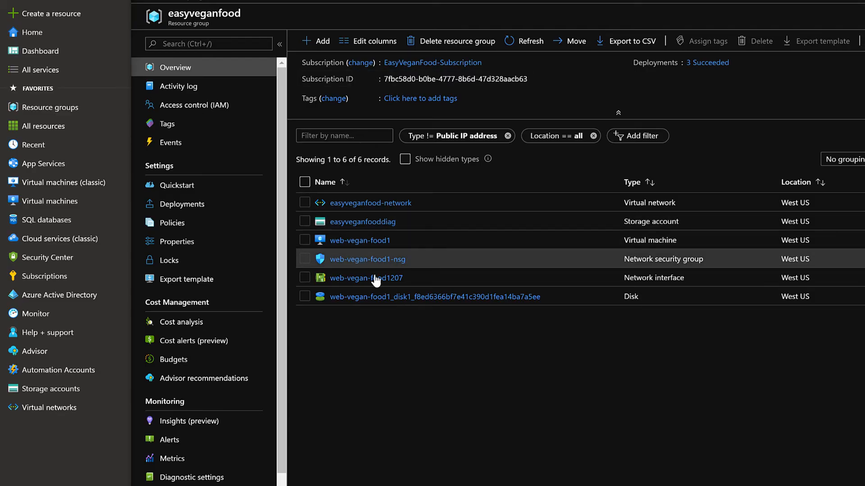
# Search the Marketplace for 'load balancer' and choose the Load Balancer offering
pyautogui.click(51, 13)
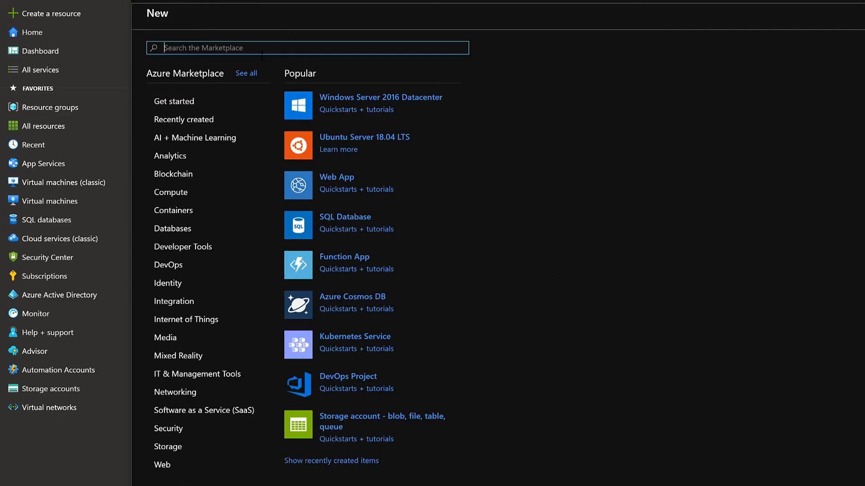
pyautogui.write('load balancer')
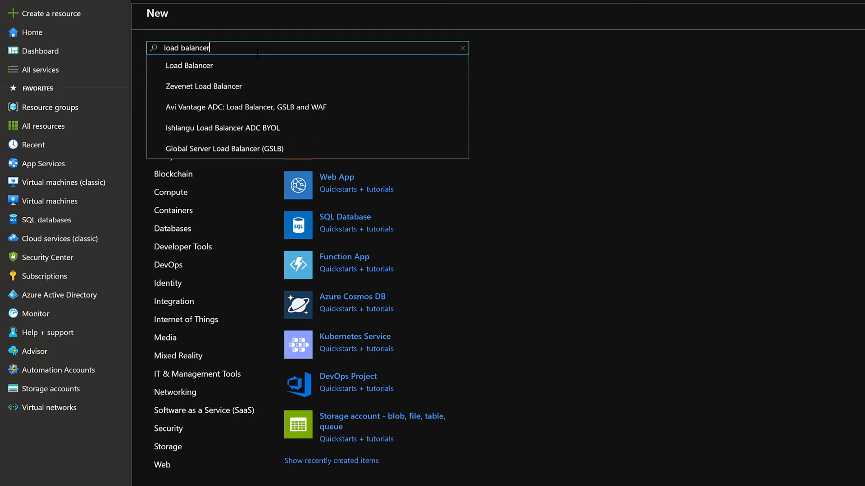
pyautogui.click(188, 65)
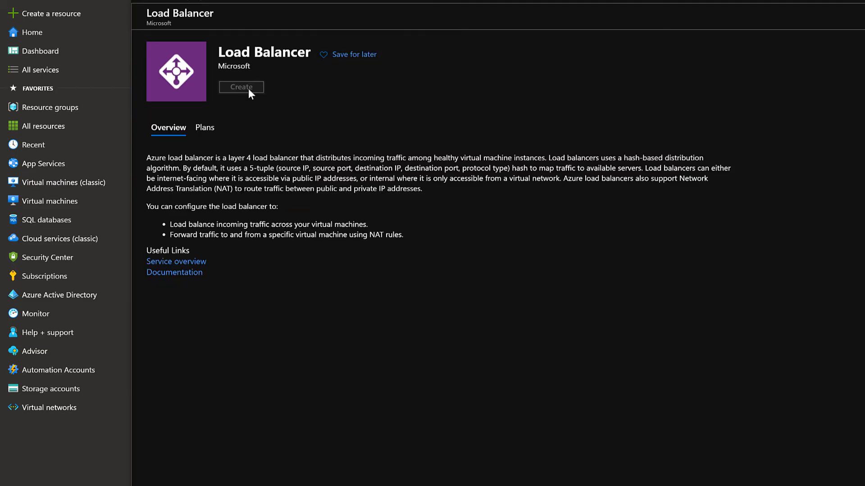
# Name the internal Standard load balancer slb-web-vegan with static IP 10.0.0.6 and go to Review + create
pyautogui.click(241, 87)
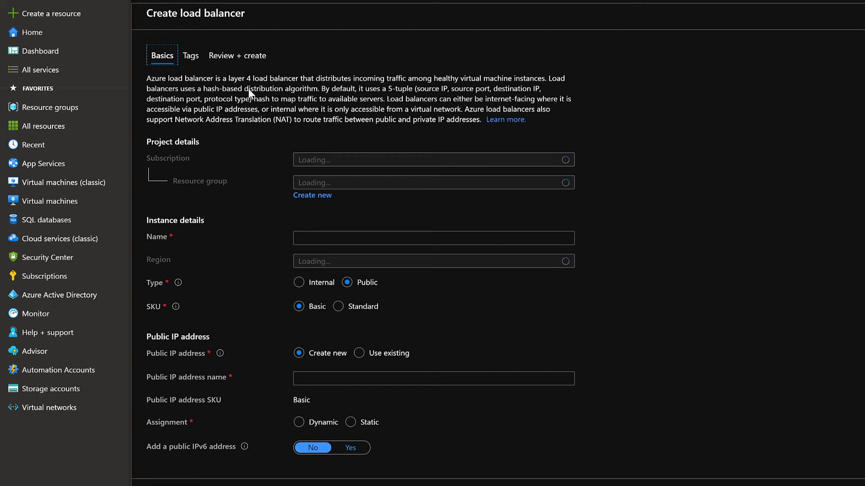
pyautogui.write('slb-web-vegan')
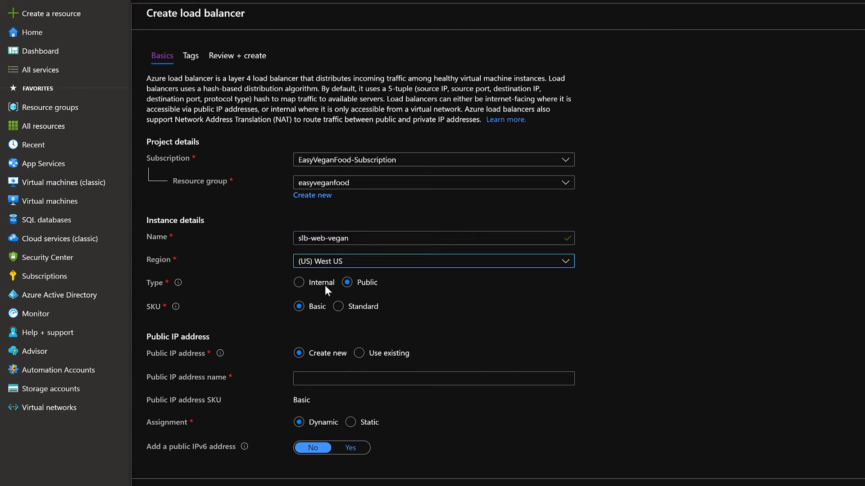
pyautogui.moveTo(299, 283)
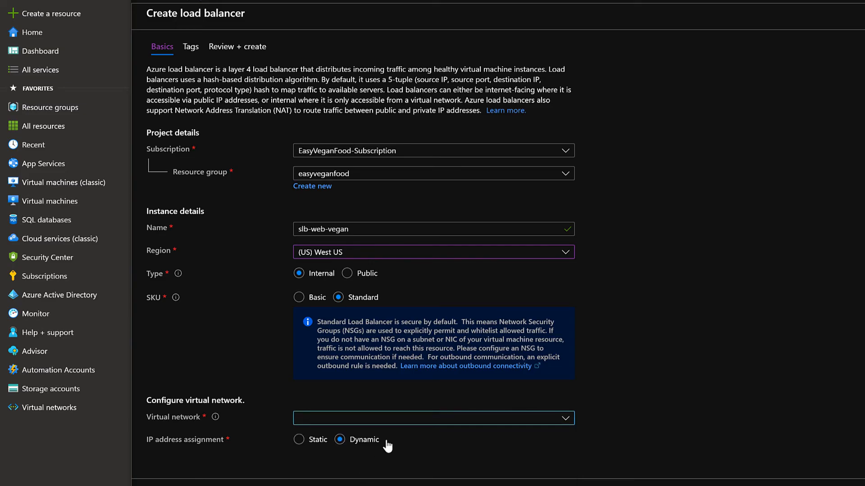
pyautogui.click(432, 408)
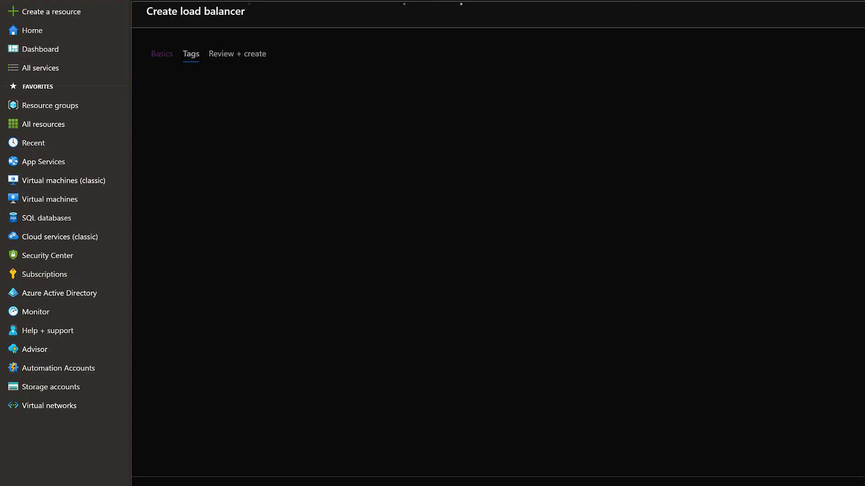
pyautogui.click(237, 42)
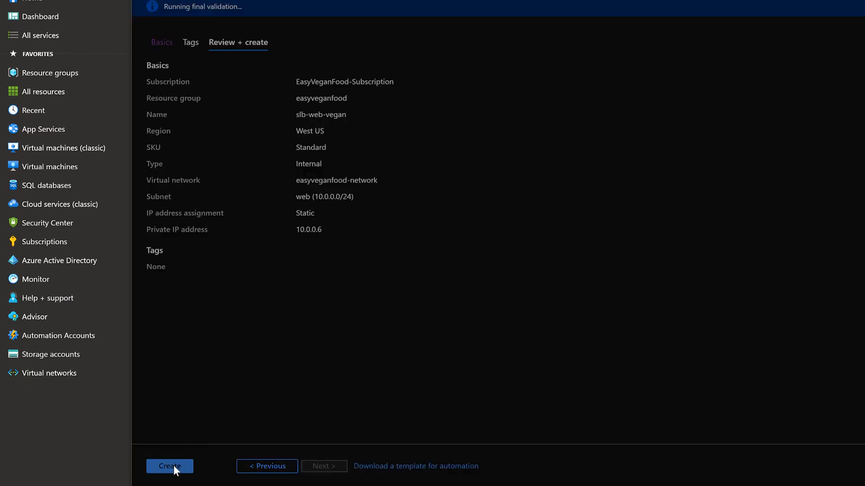
# Create slb-web-vegan and review its backendweb pool and frontend IP configuration
pyautogui.click(170, 466)
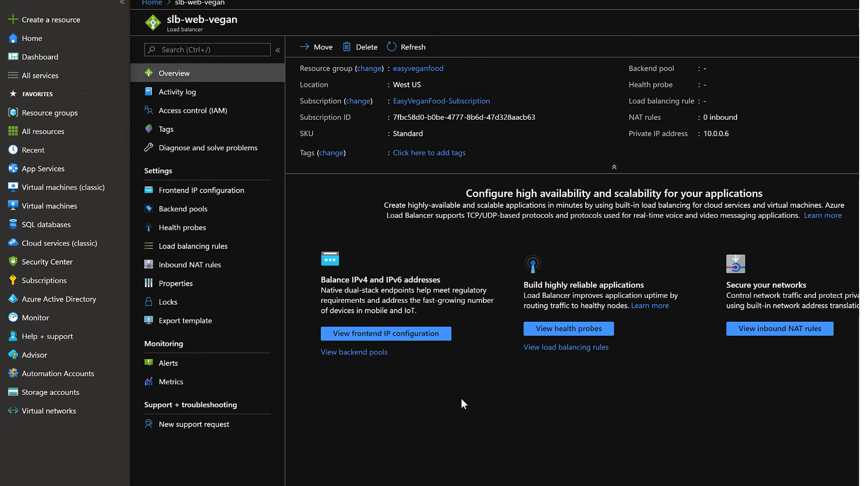
pyautogui.click(184, 209)
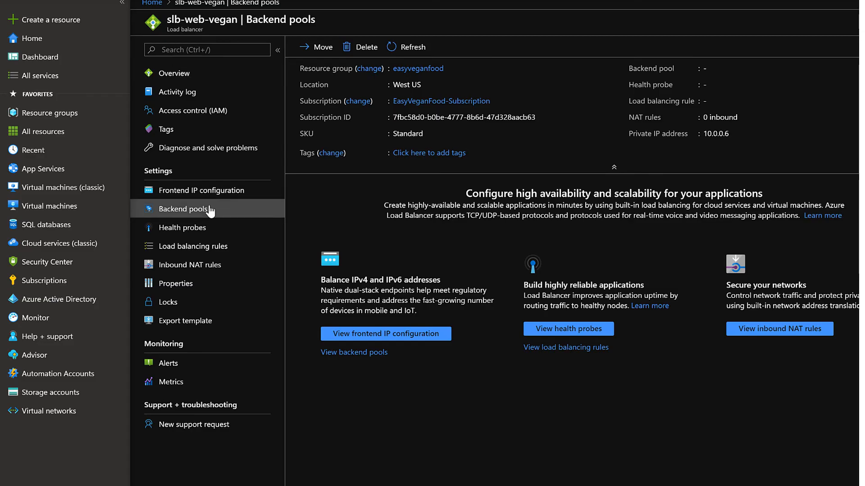
pyautogui.click(182, 208)
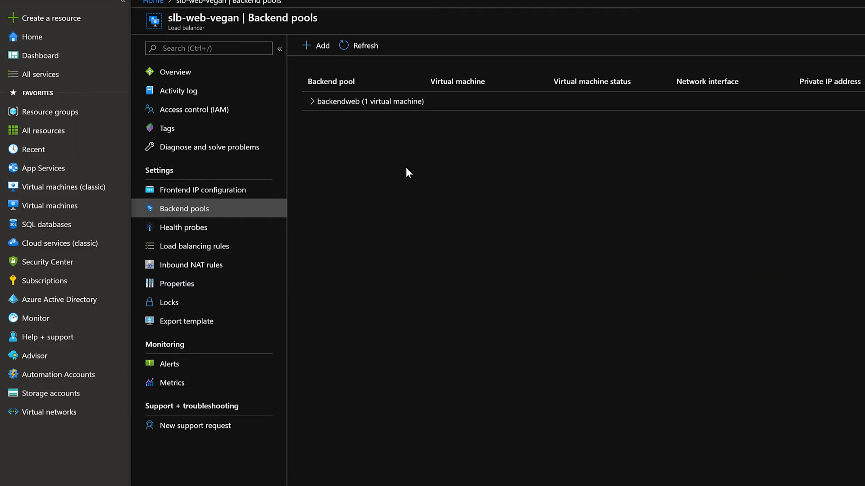
pyautogui.click(204, 190)
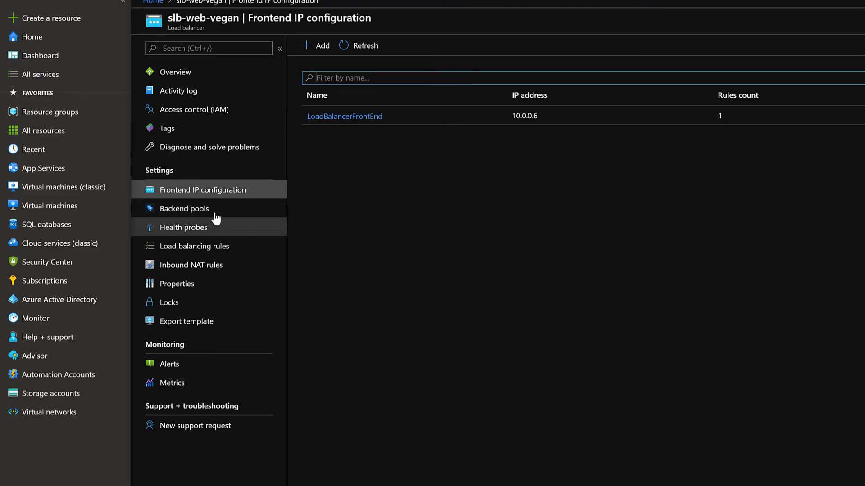
# Review the TCP 80 health probe and lbrule, then search for 'private link'
pyautogui.click(184, 226)
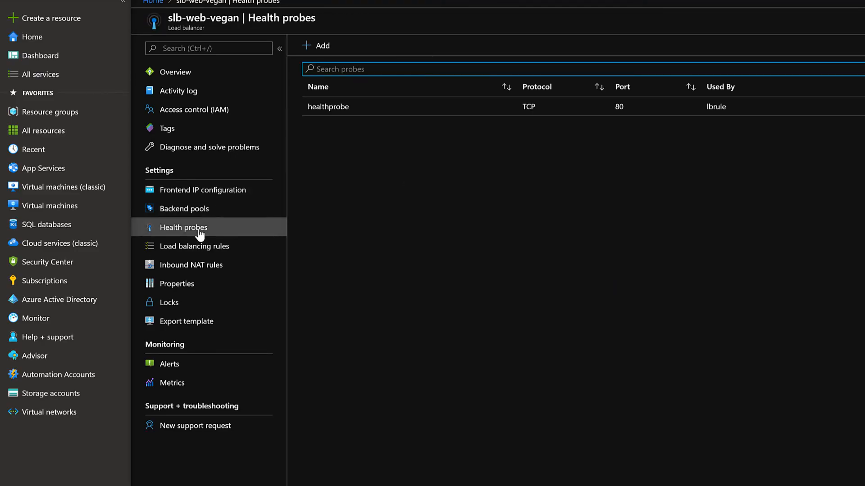
pyautogui.click(195, 246)
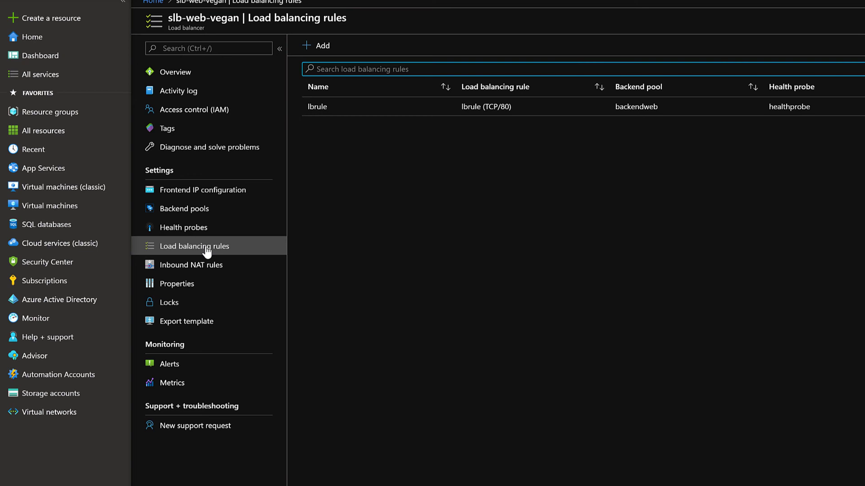
pyautogui.write('private link')
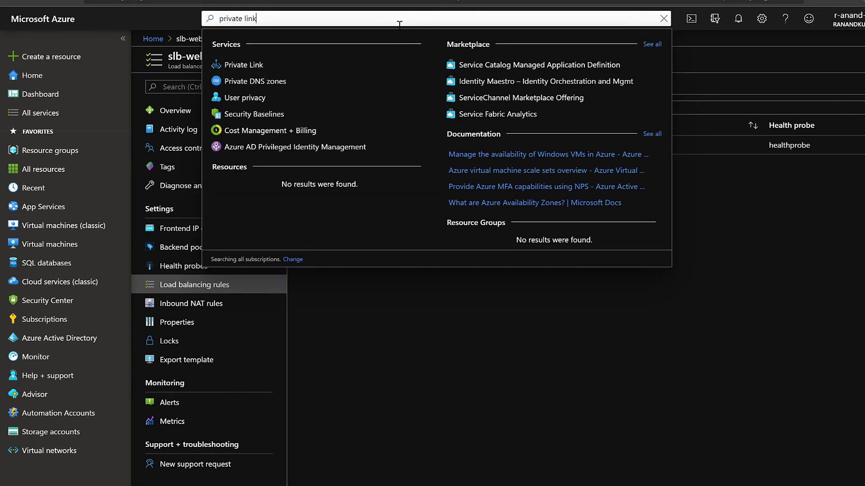
# Fill in veganwebservice's basics in easyveganfood, West US and continue to outbound settings
pyautogui.click(244, 65)
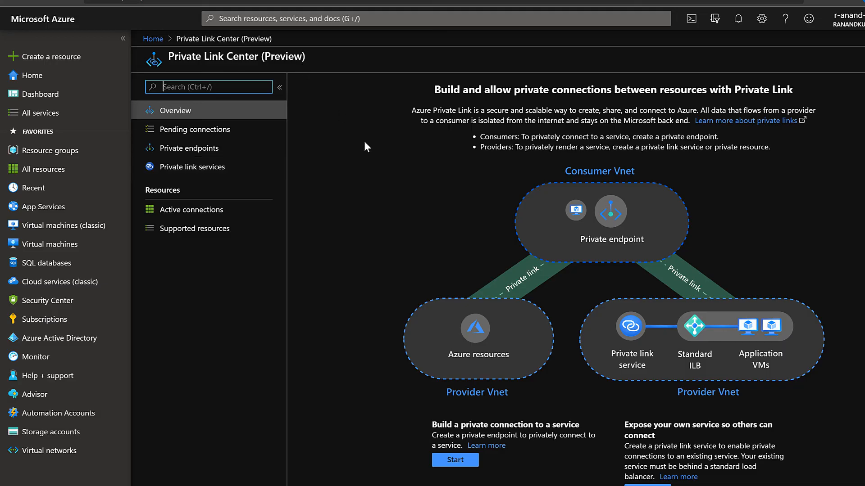
pyautogui.scroll(-3)
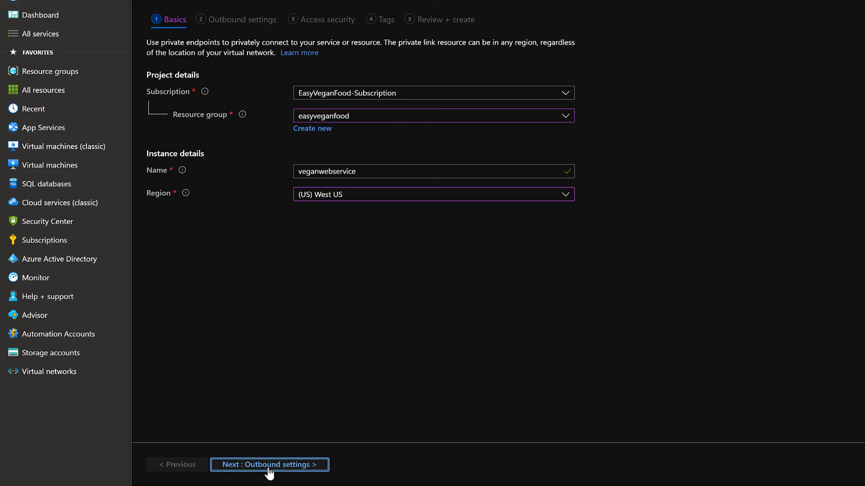
pyautogui.click(269, 464)
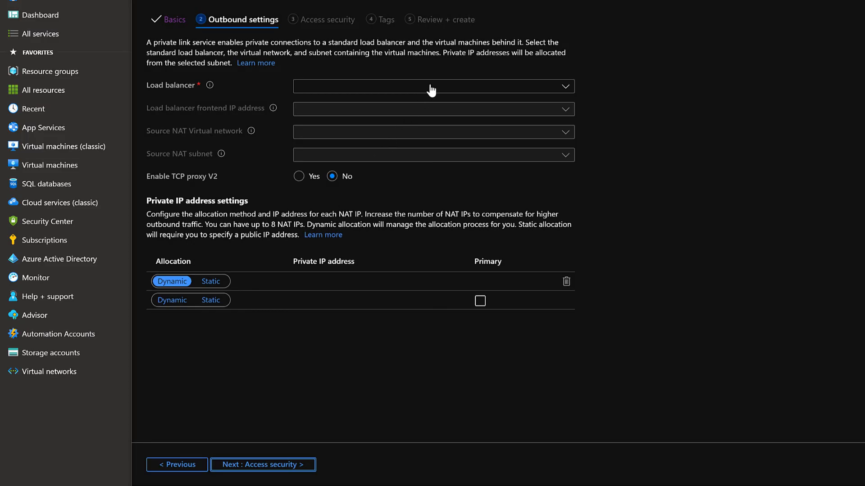
# Choose slb-web-vegan's LoadBalancerFrontEnd with the web subnet for NAT and continue to access security
pyautogui.click(433, 86)
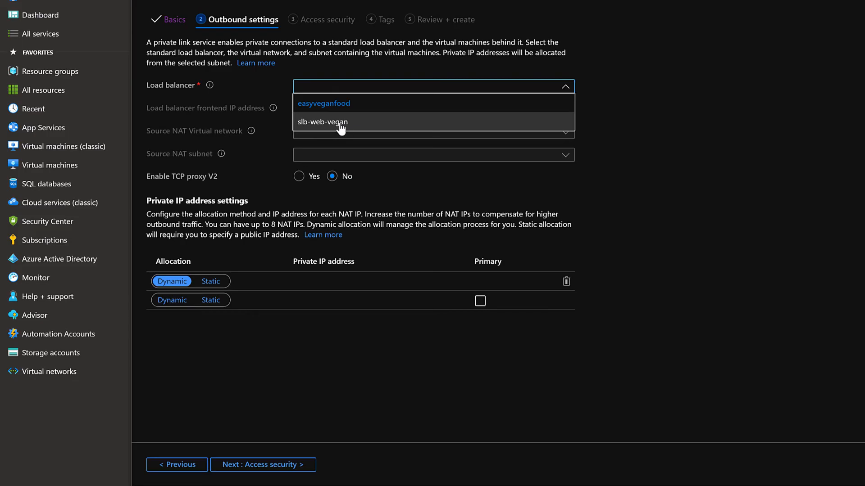
pyautogui.click(322, 122)
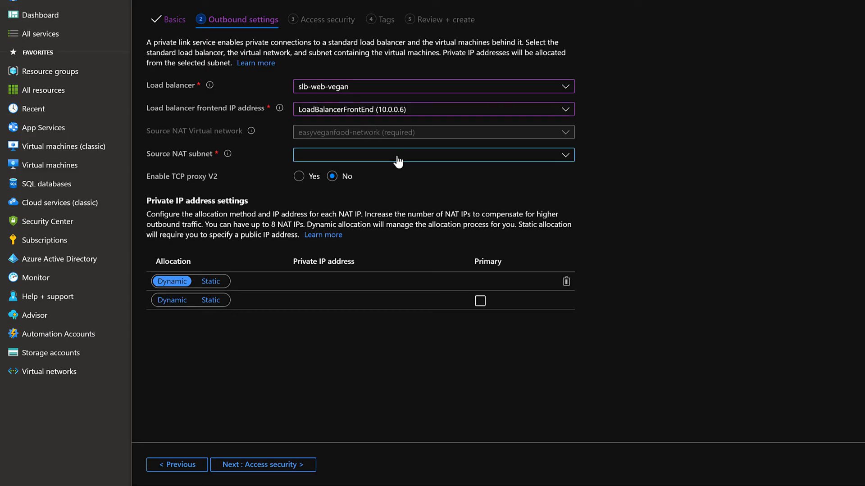
pyautogui.click(432, 155)
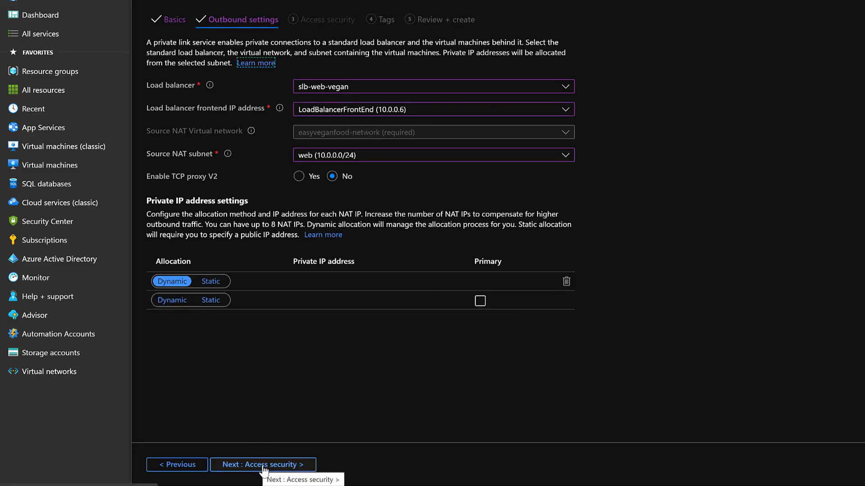
pyautogui.click(262, 465)
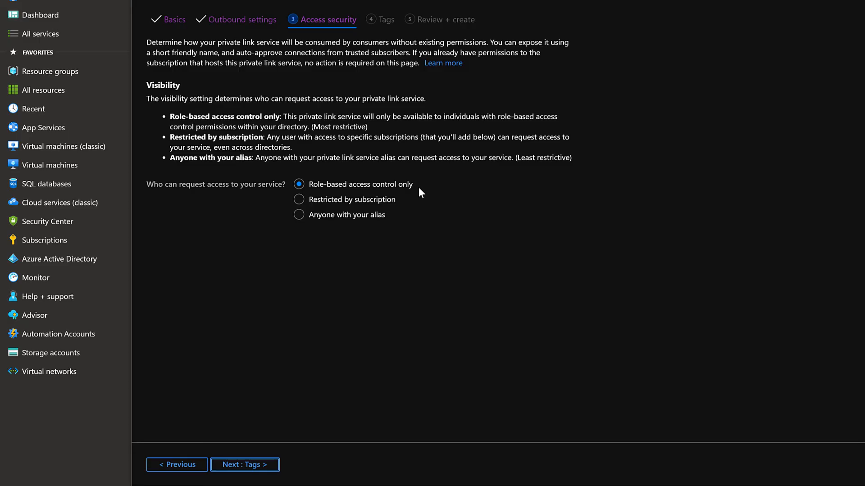
pyautogui.moveTo(373, 202)
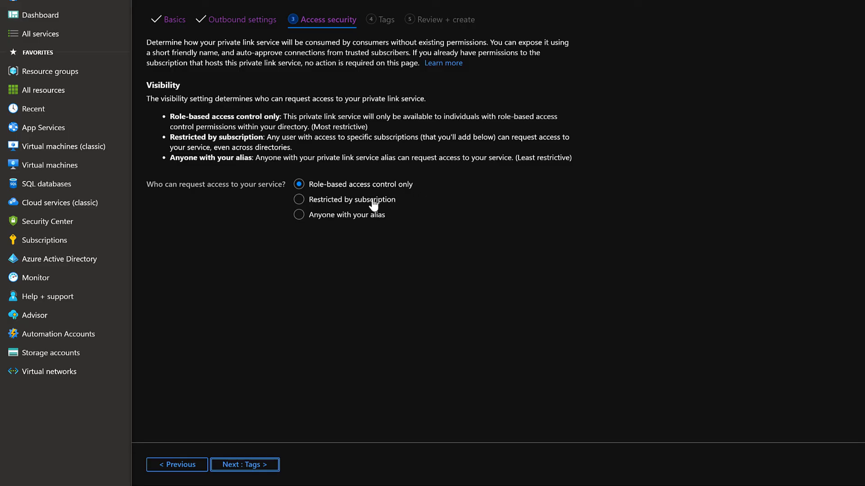
pyautogui.moveTo(382, 217)
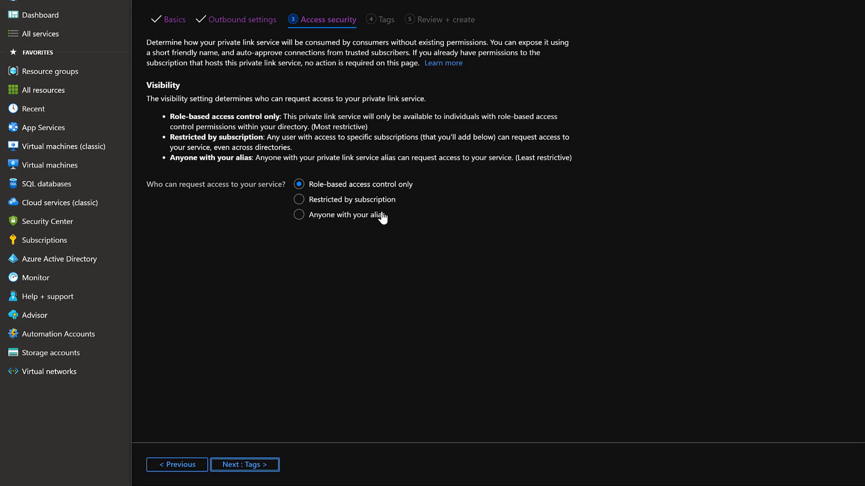
pyautogui.moveTo(375, 214)
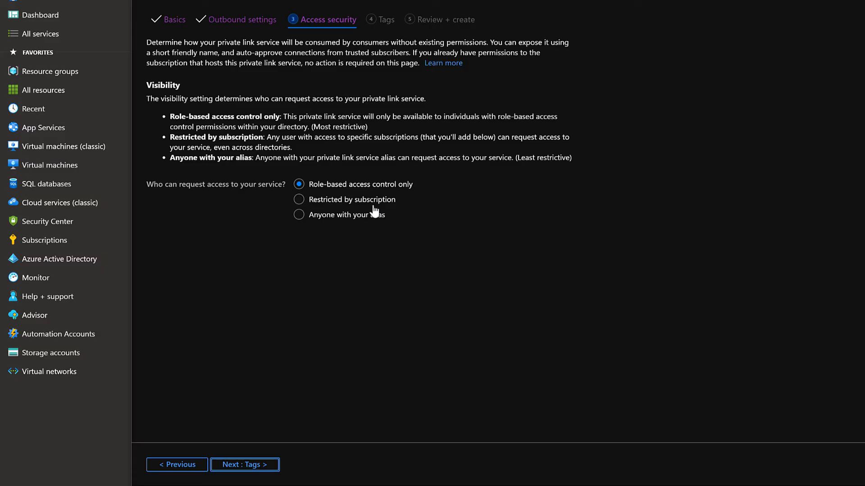
# Restrict access by subscription, add an auto-approved subscription and continue to tags
pyautogui.click(299, 199)
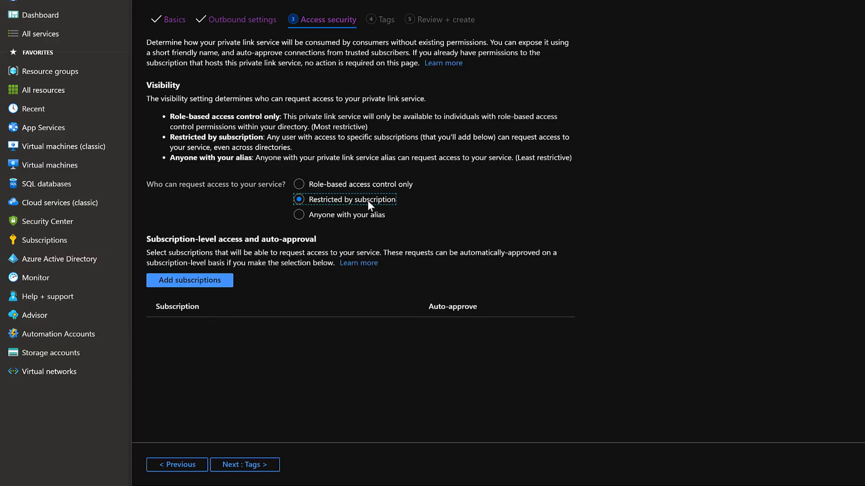
pyautogui.click(189, 280)
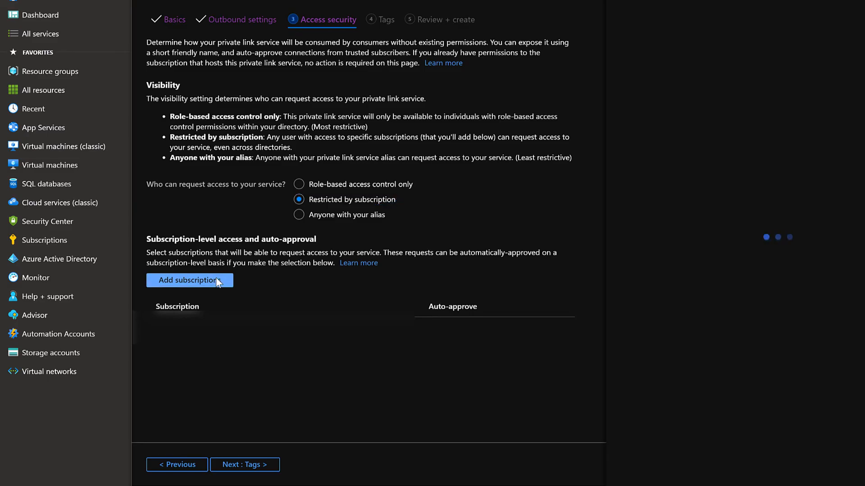
pyautogui.click(190, 280)
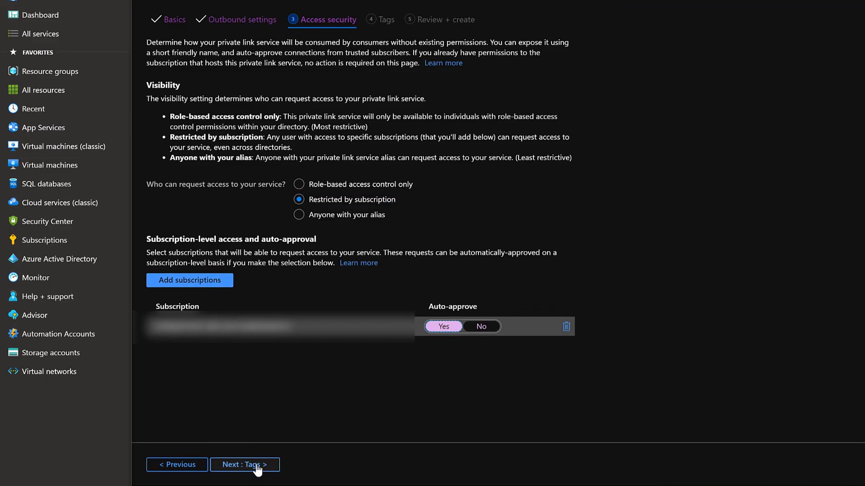
pyautogui.moveTo(256, 465)
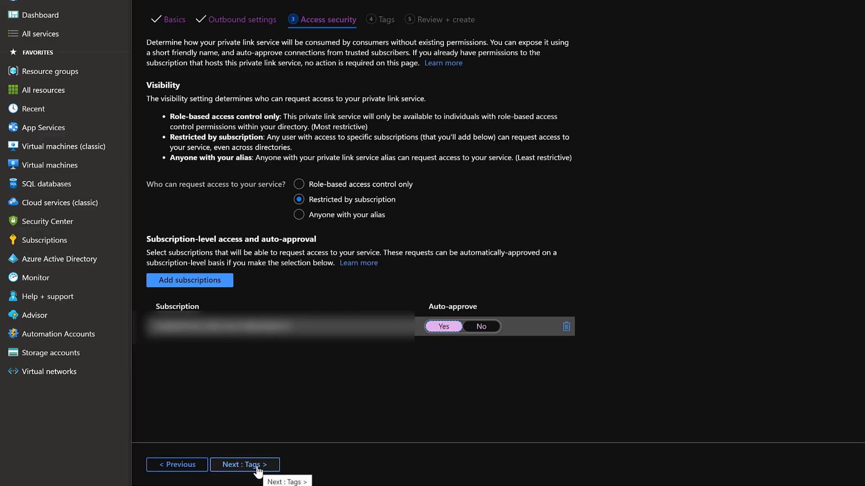
pyautogui.click(244, 464)
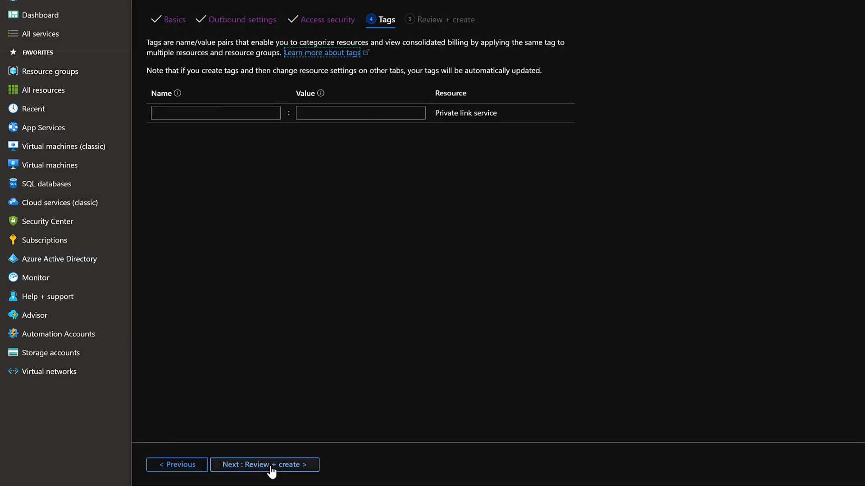
# Create the link service and view veganwebservice's alias from the easyveganfood resource group
pyautogui.click(265, 465)
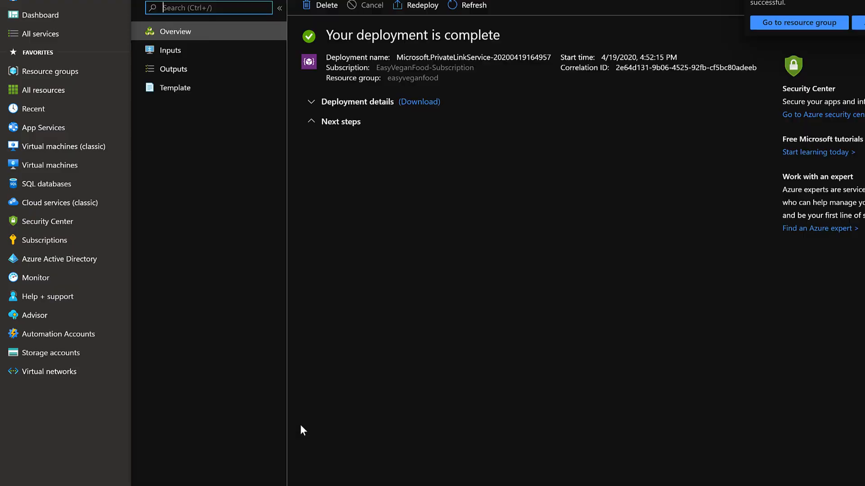
pyautogui.click(798, 22)
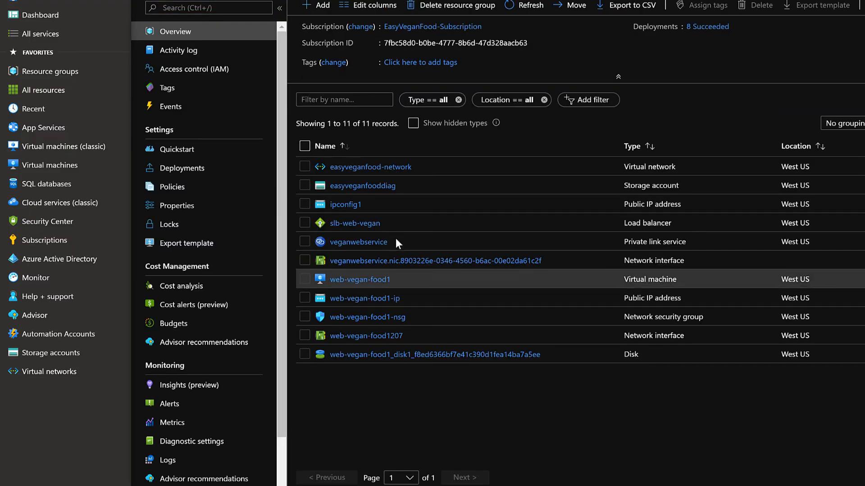
pyautogui.click(357, 243)
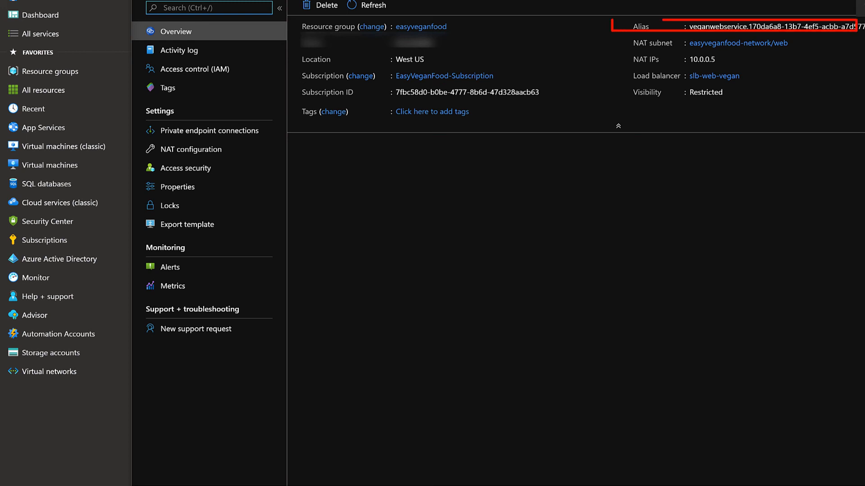
pyautogui.moveTo(805, 131)
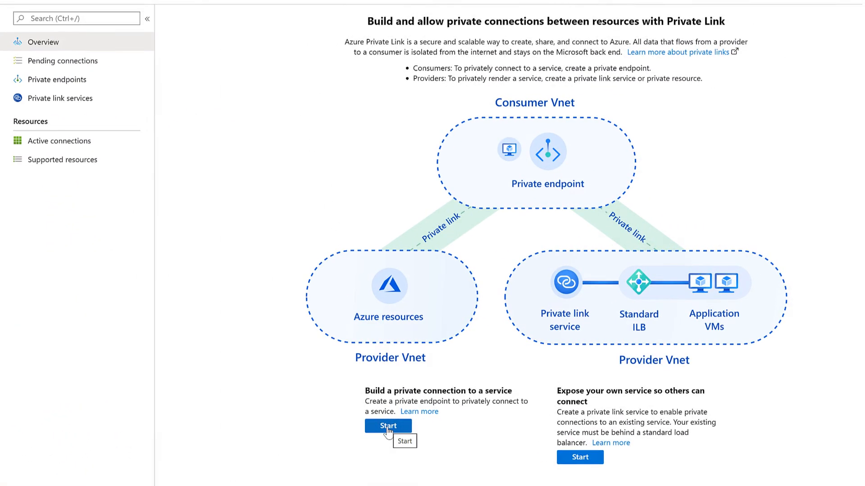
# Begin a private endpoint in secretrecipes-rg and start naming it easyveganendpoint
pyautogui.click(388, 426)
pyautogui.write('se')
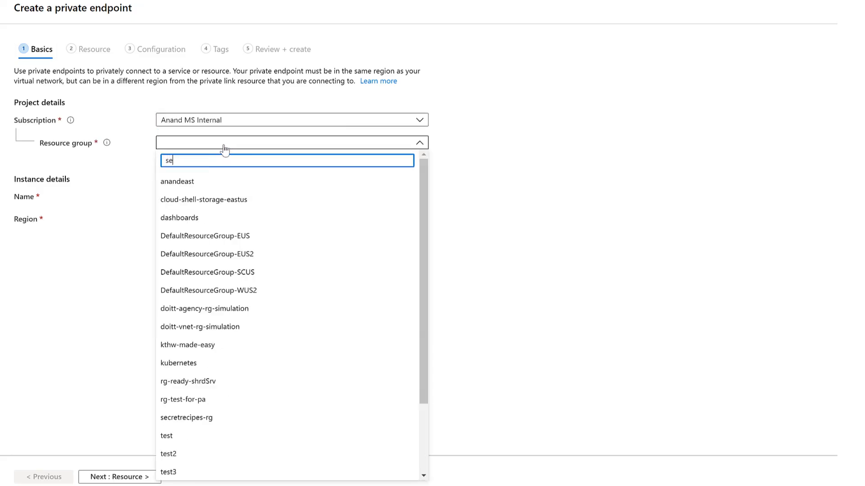
pyautogui.click(186, 417)
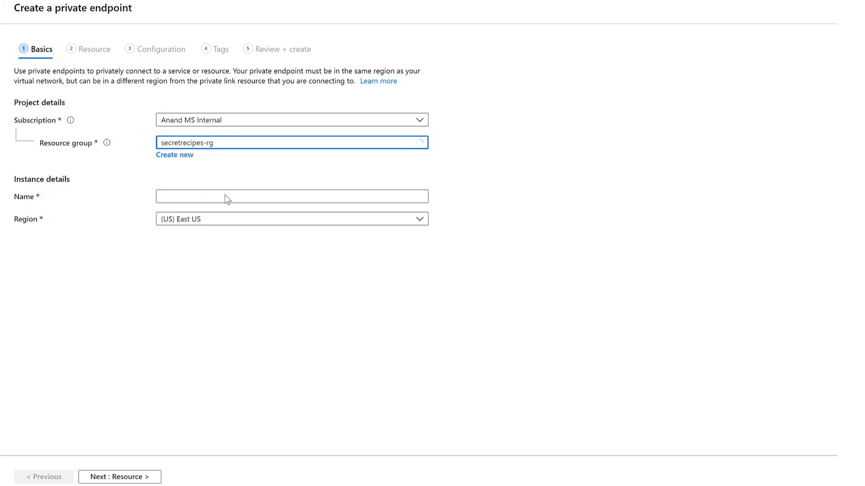
pyautogui.write('easyveganendpoint')
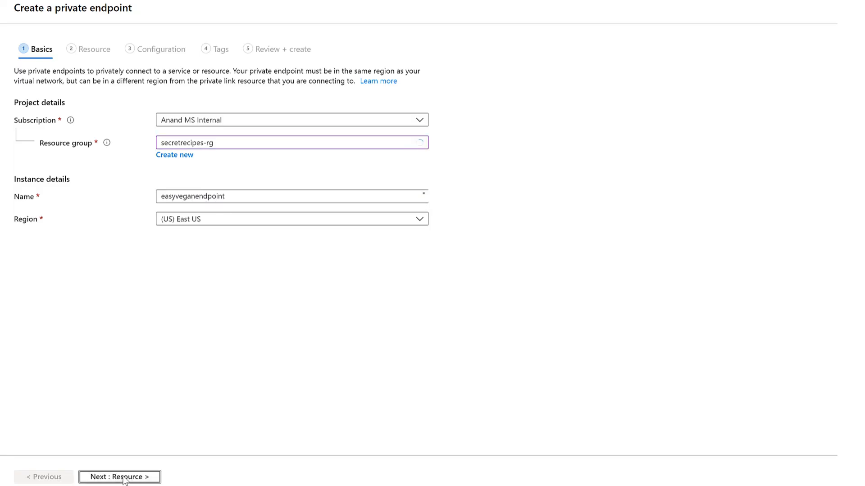
# Connect by resource ID or alias to veganwebservice with the request message 'Please approve'
pyautogui.click(120, 476)
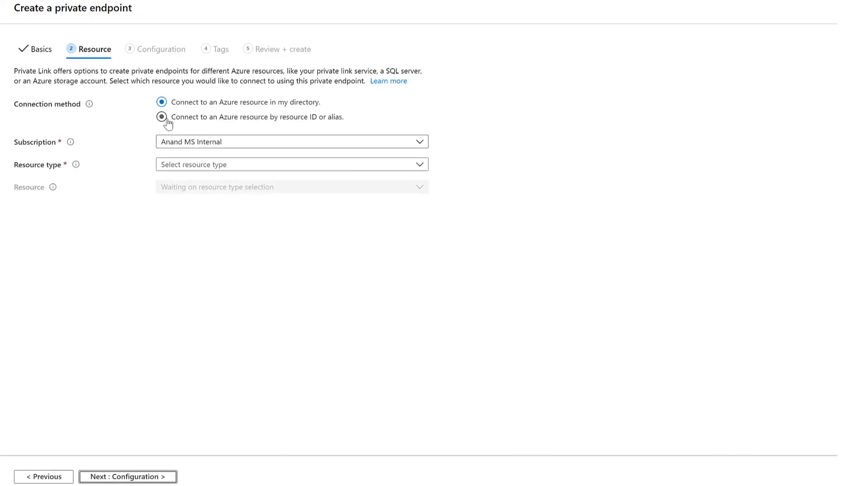
pyautogui.click(161, 116)
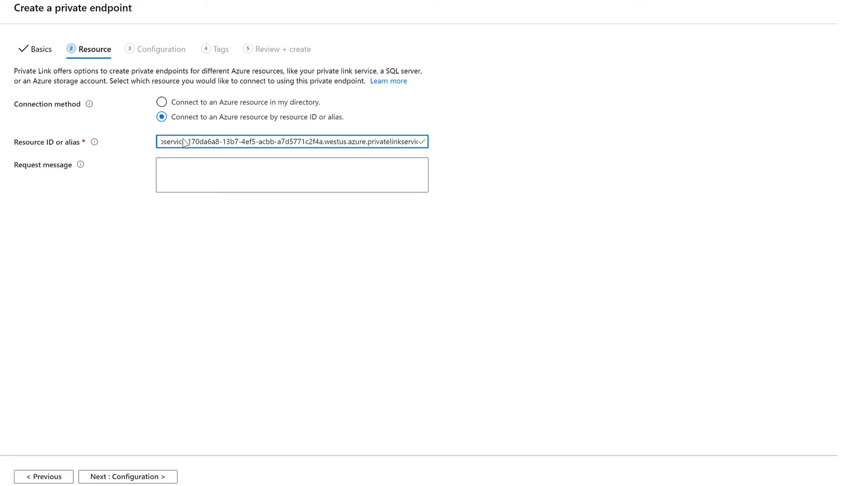
pyautogui.write('P')
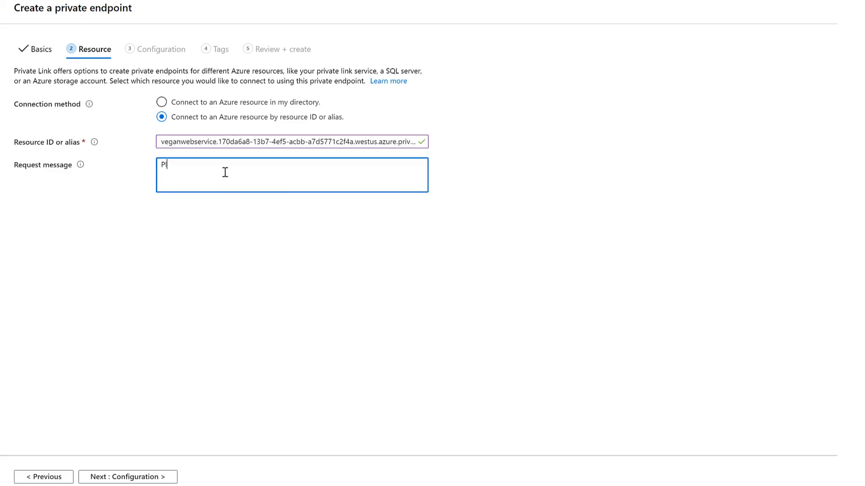
pyautogui.write('lease approve -')
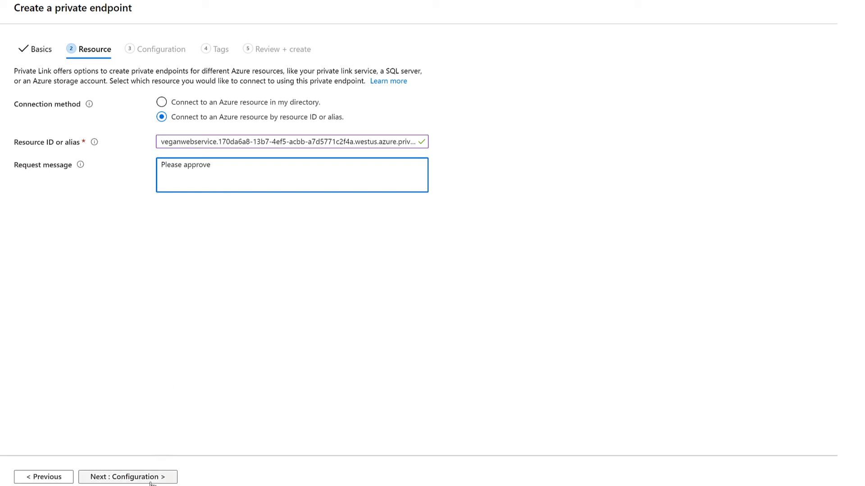
# Keep the secretrecipes-vnet web subnet configuration and proceed to final review
pyautogui.click(127, 477)
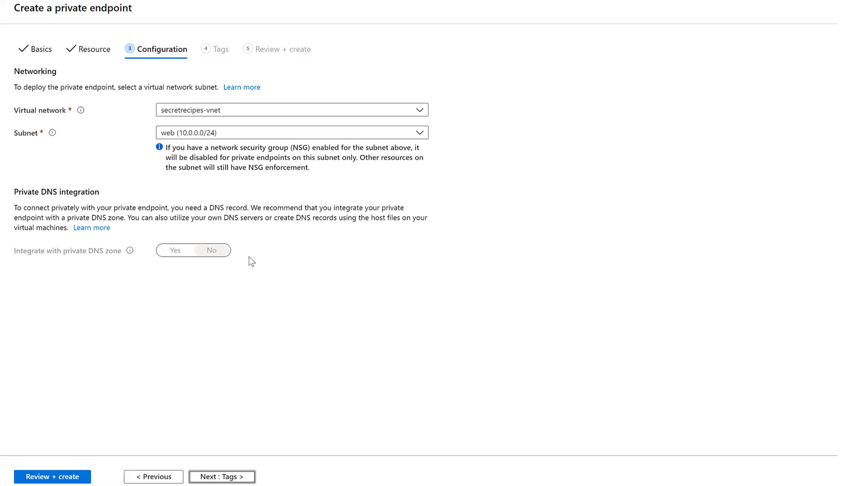
pyautogui.moveTo(247, 366)
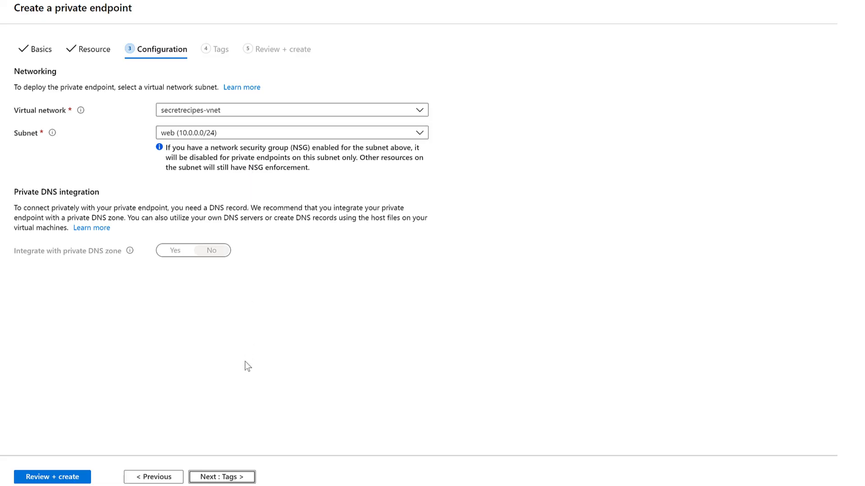
pyautogui.click(51, 477)
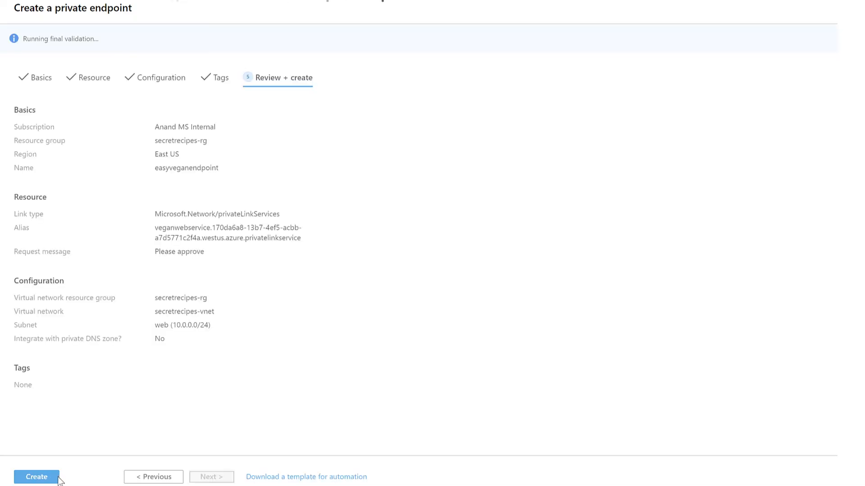
# Create easyveganendpoint, view its approved connection and select its private IP 10.0.0.6
pyautogui.click(36, 477)
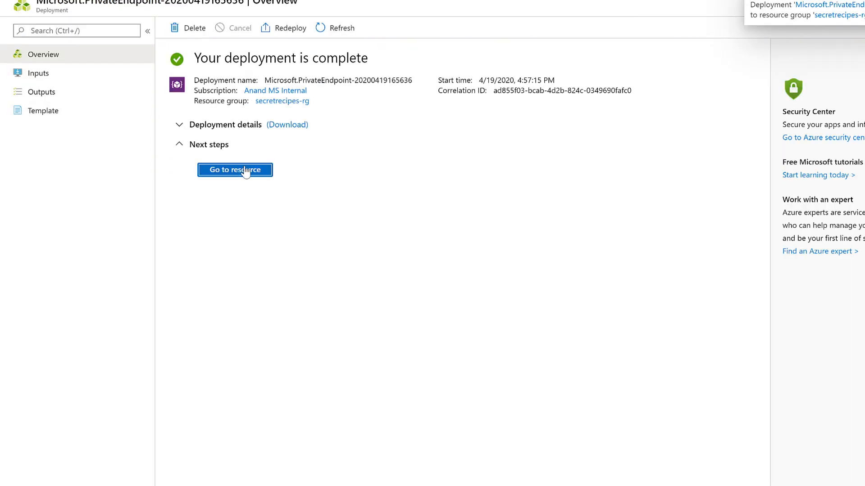
pyautogui.click(234, 170)
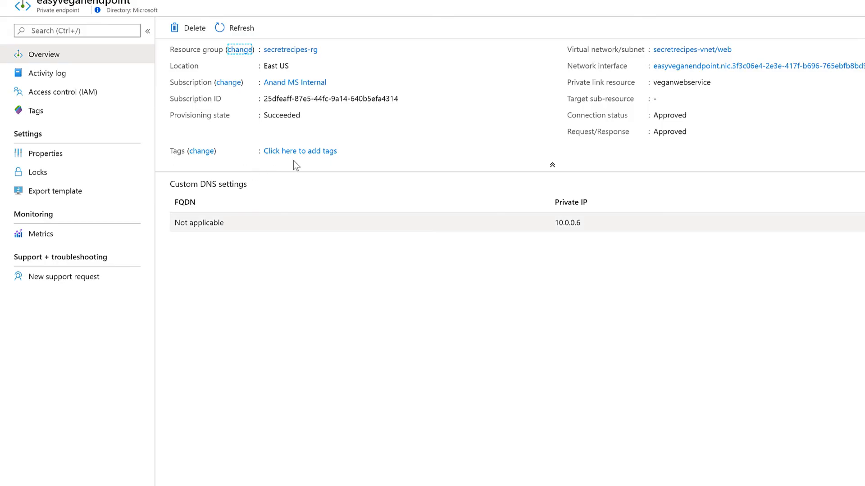
pyautogui.moveTo(693, 116)
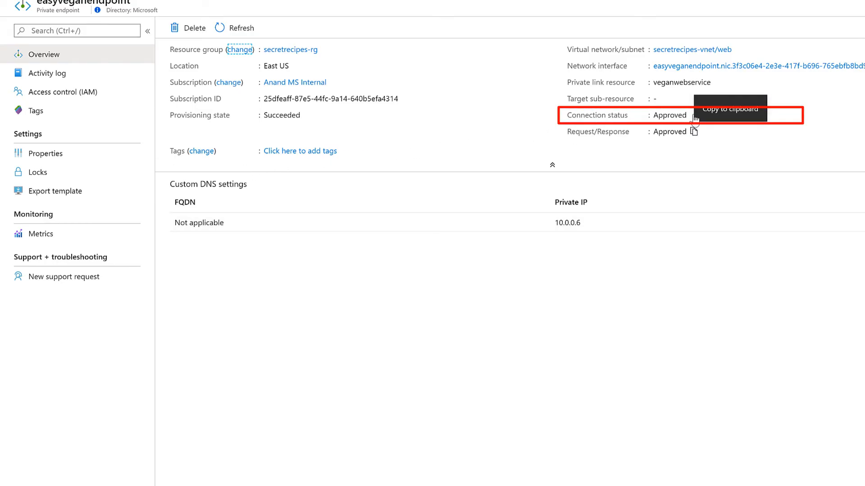
pyautogui.moveTo(647, 175)
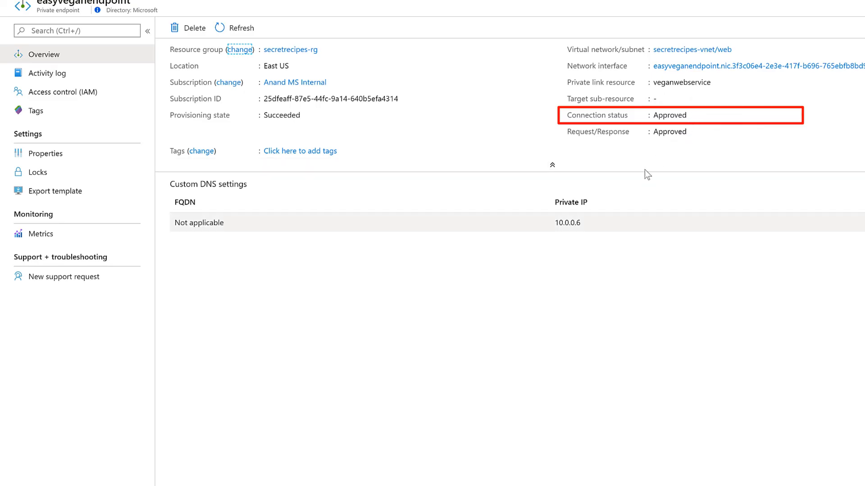
pyautogui.doubleClick(566, 222)
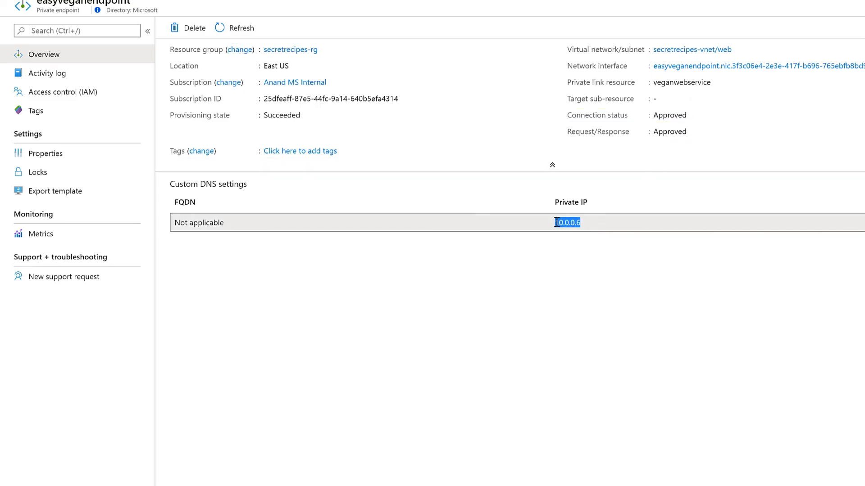